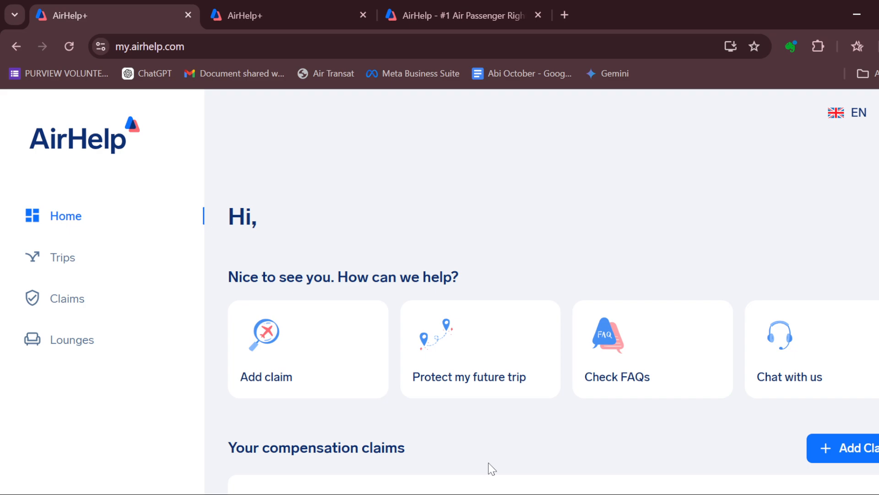
pyautogui.moveTo(489, 248)
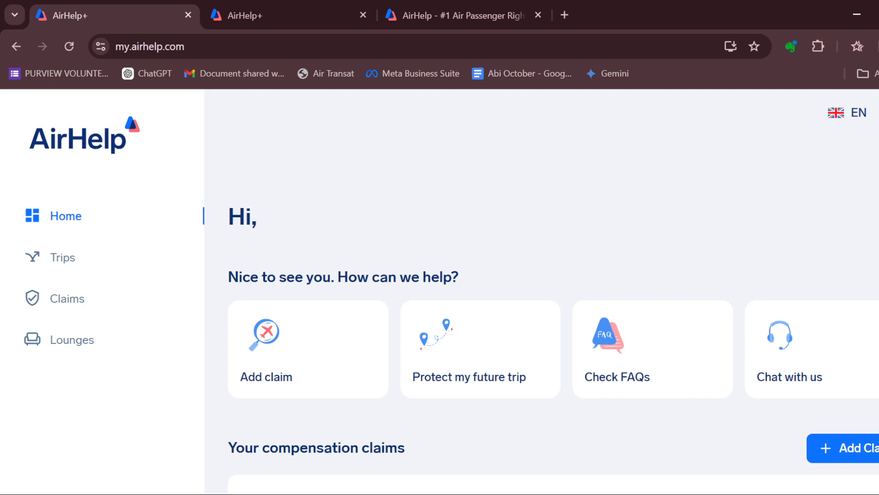
# - Open the account dropdown from the profile icon at the top right
pyautogui.click(864, 112)
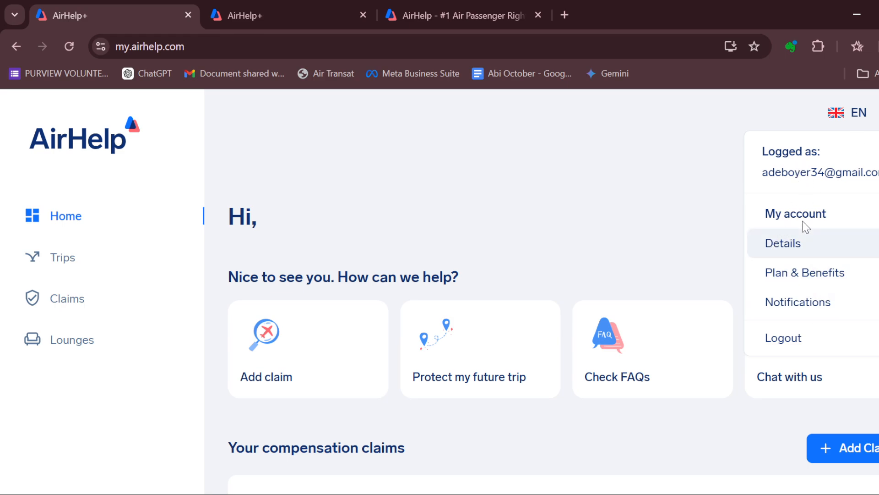
pyautogui.moveTo(793, 240)
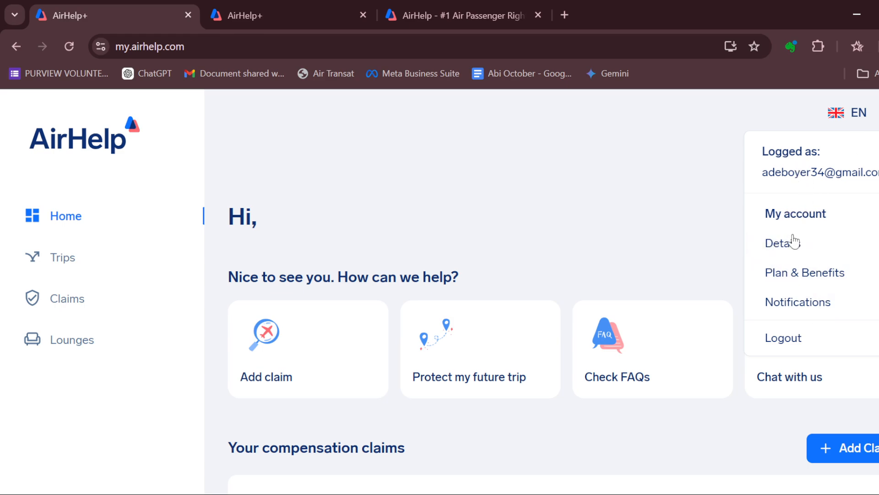
# - Open My account Details and look over the personal information fields
pyautogui.click(779, 242)
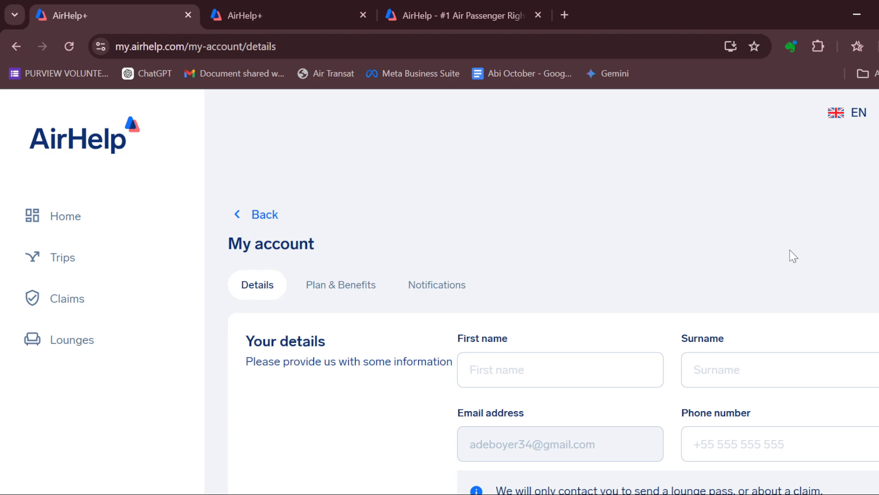
pyautogui.scroll(-3)
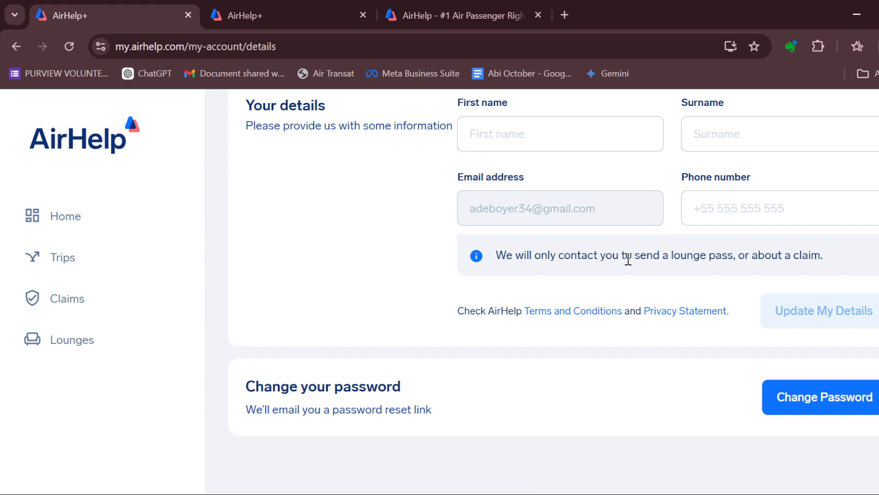
pyautogui.scroll(3)
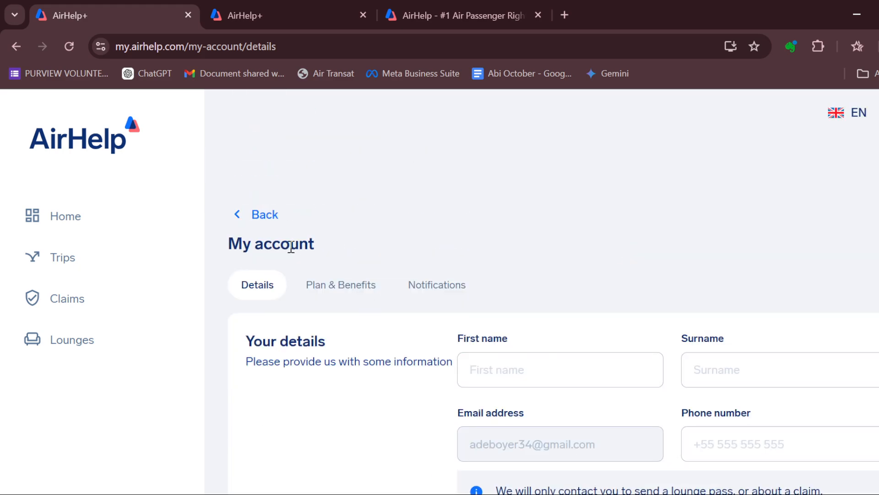
# - Switch to the Plan & Benefits tab, which shows no current plan
pyautogui.click(341, 285)
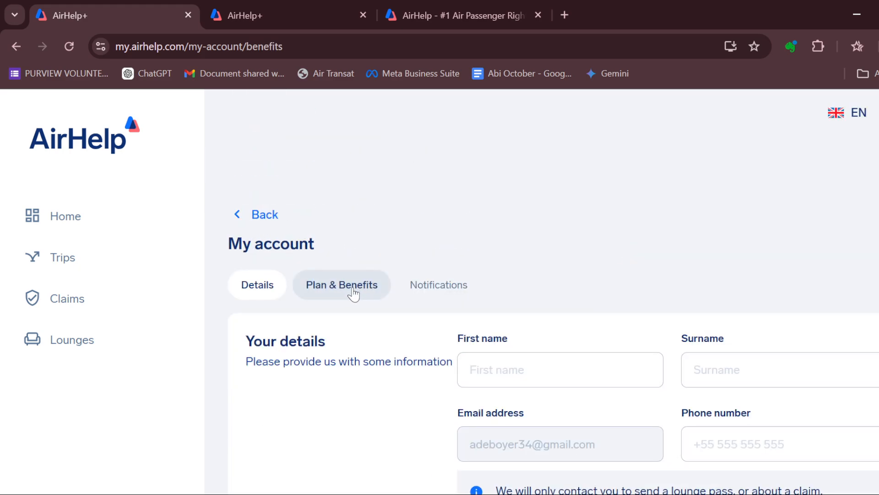
pyautogui.click(341, 284)
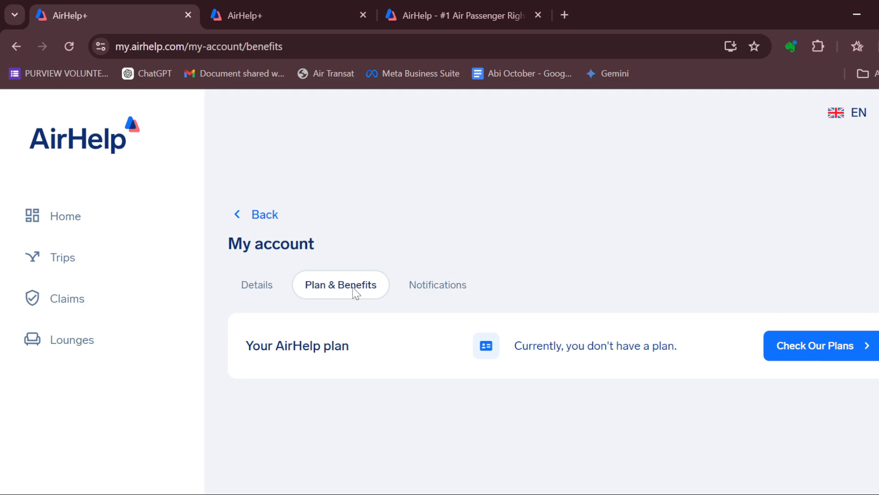
pyautogui.moveTo(537, 375)
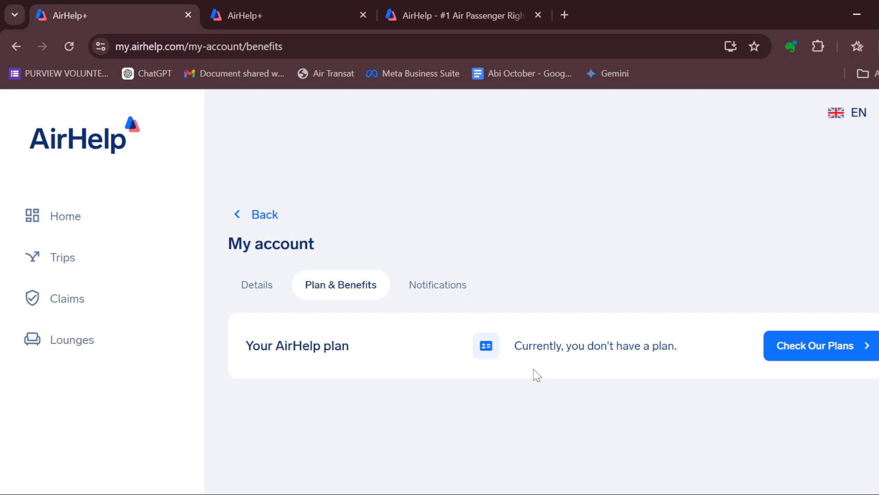
pyautogui.moveTo(573, 131)
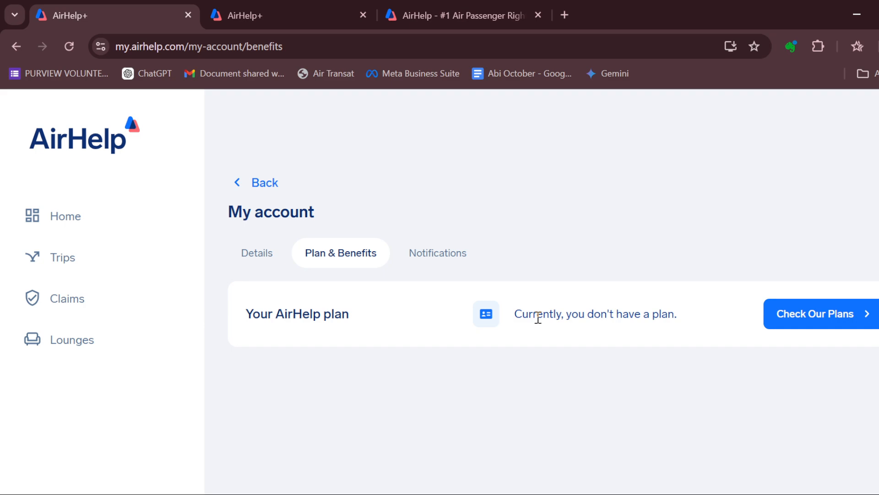
pyautogui.doubleClick(524, 313)
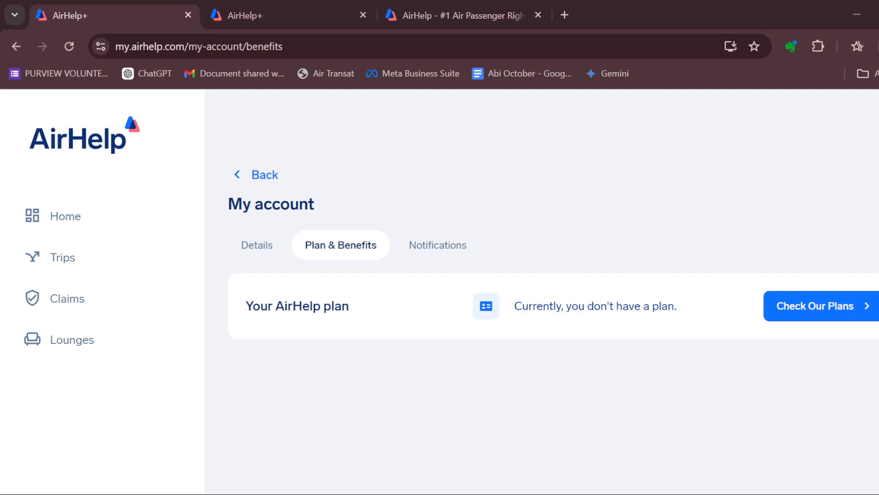
pyautogui.moveTo(567, 352)
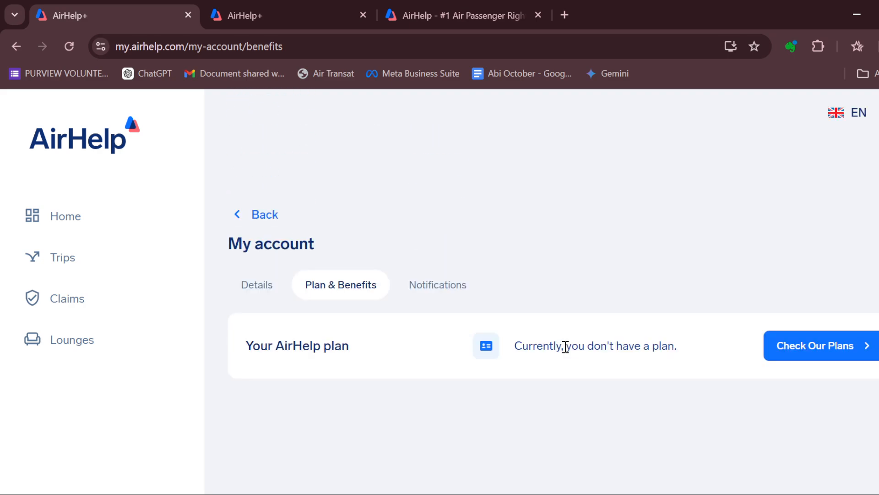
pyautogui.moveTo(180, 302)
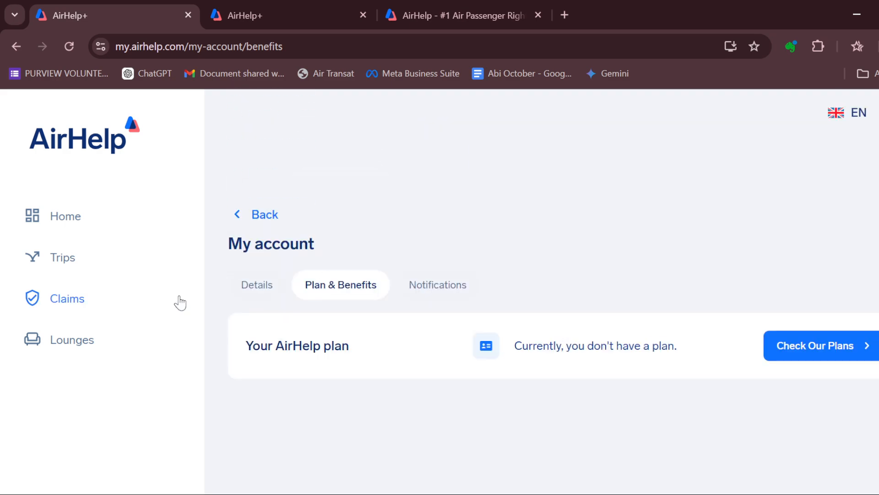
pyautogui.click(65, 216)
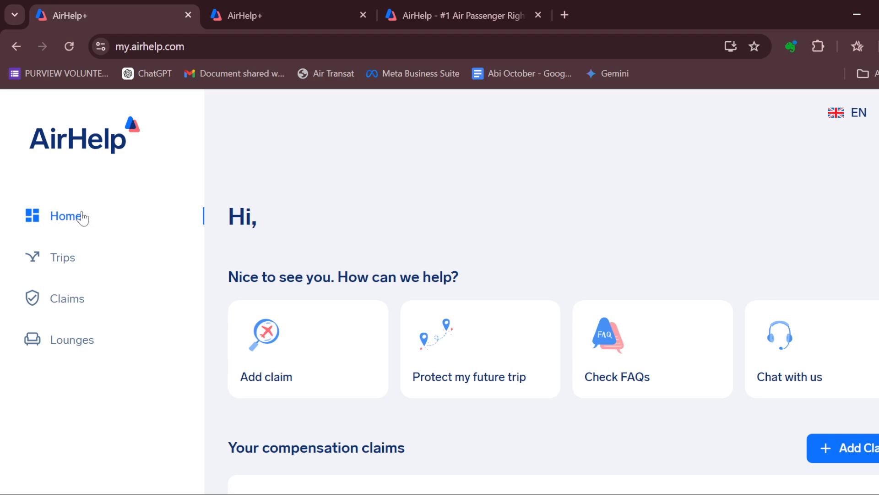
pyautogui.moveTo(517, 326)
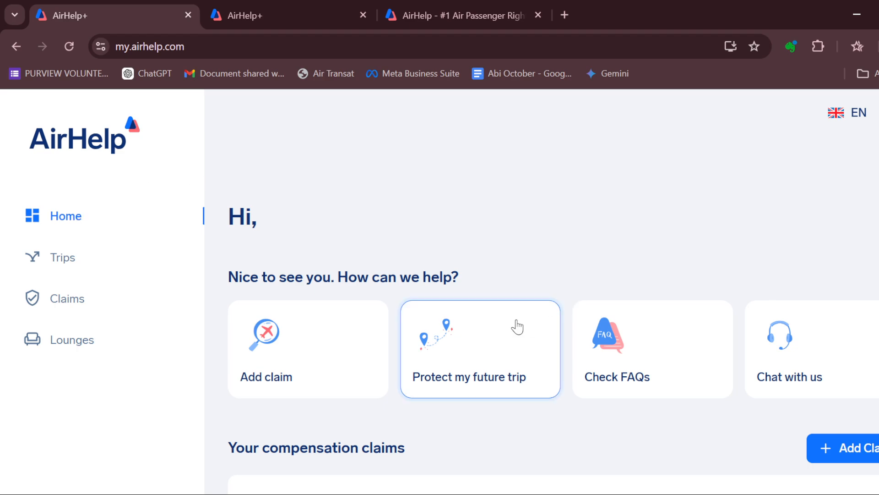
pyautogui.moveTo(396, 307)
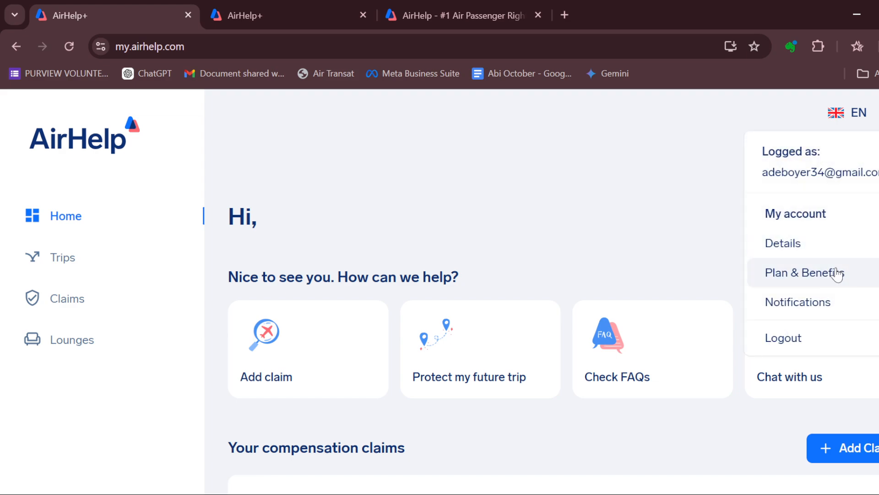
pyautogui.click(805, 272)
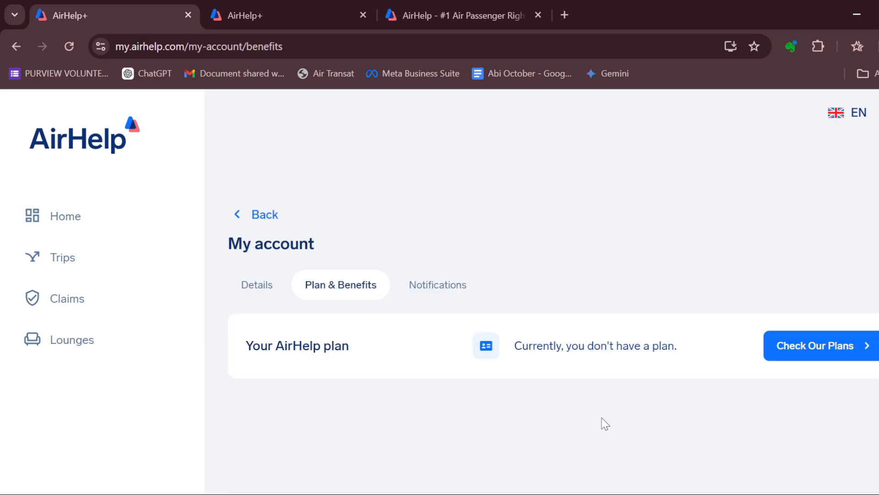
pyautogui.moveTo(602, 421)
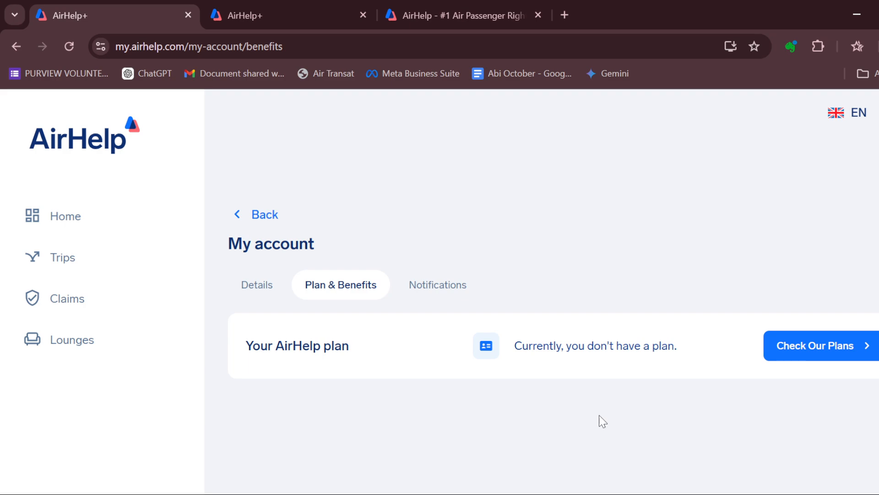